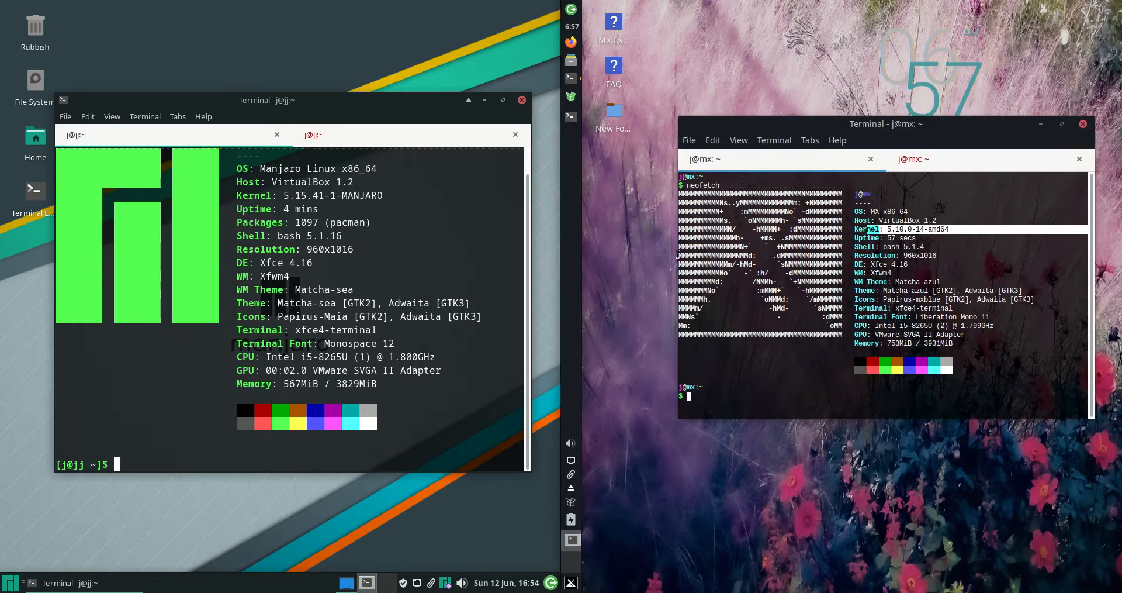
# Dismiss the MX Linux menu and minimize both neofetch terminal windows to reveal the desktops
pyautogui.click(571, 582)
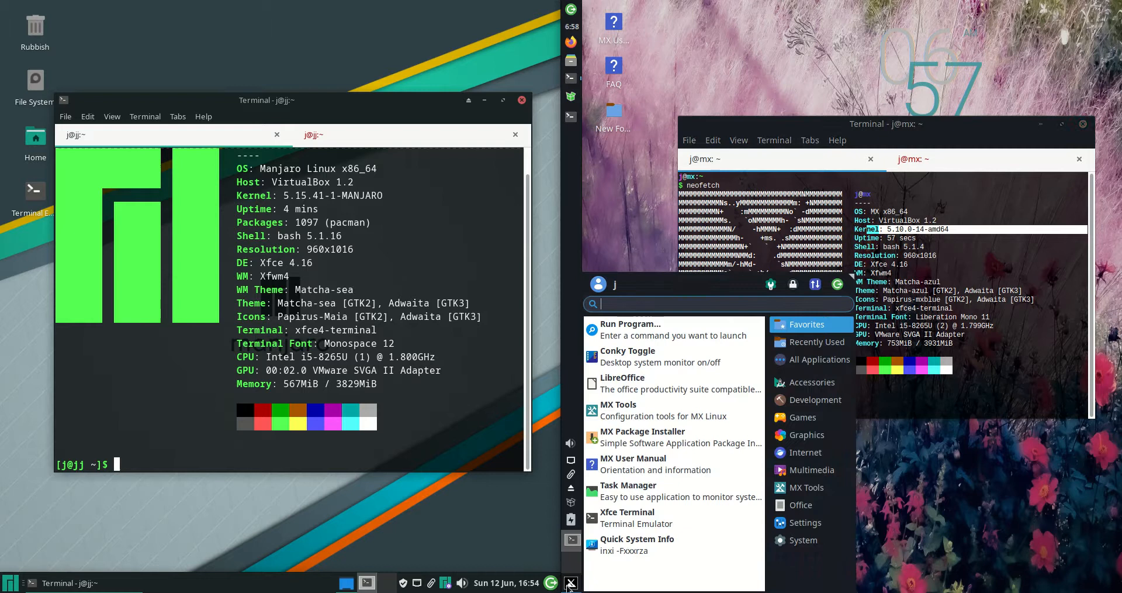
pyautogui.click(10, 582)
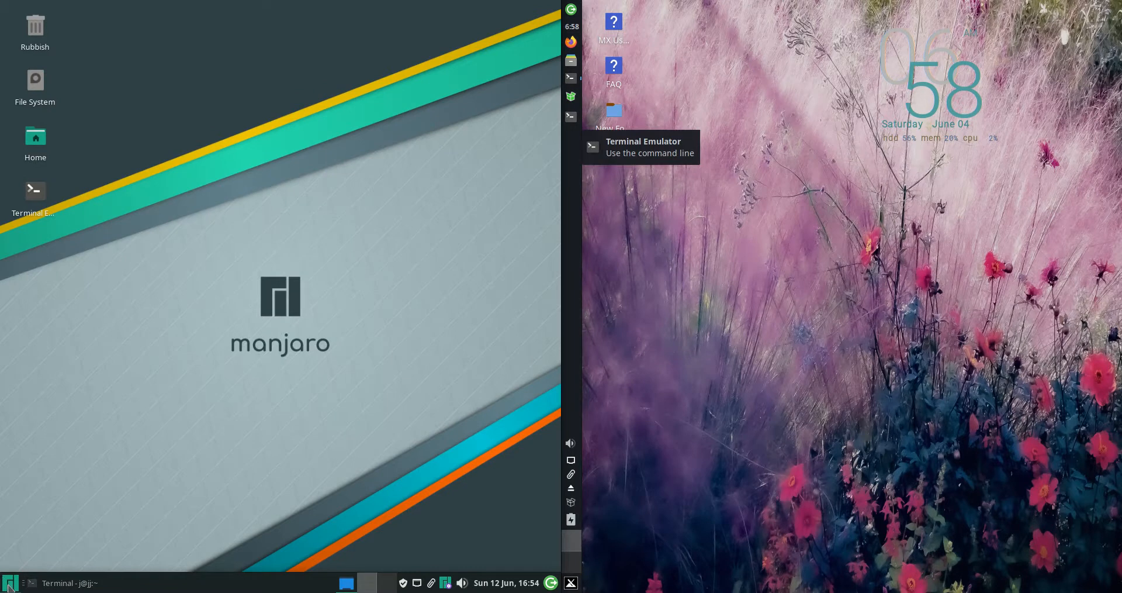
# Open the Manjaro Whisker menu and show the Games category in the MX Linux menu
pyautogui.click(571, 582)
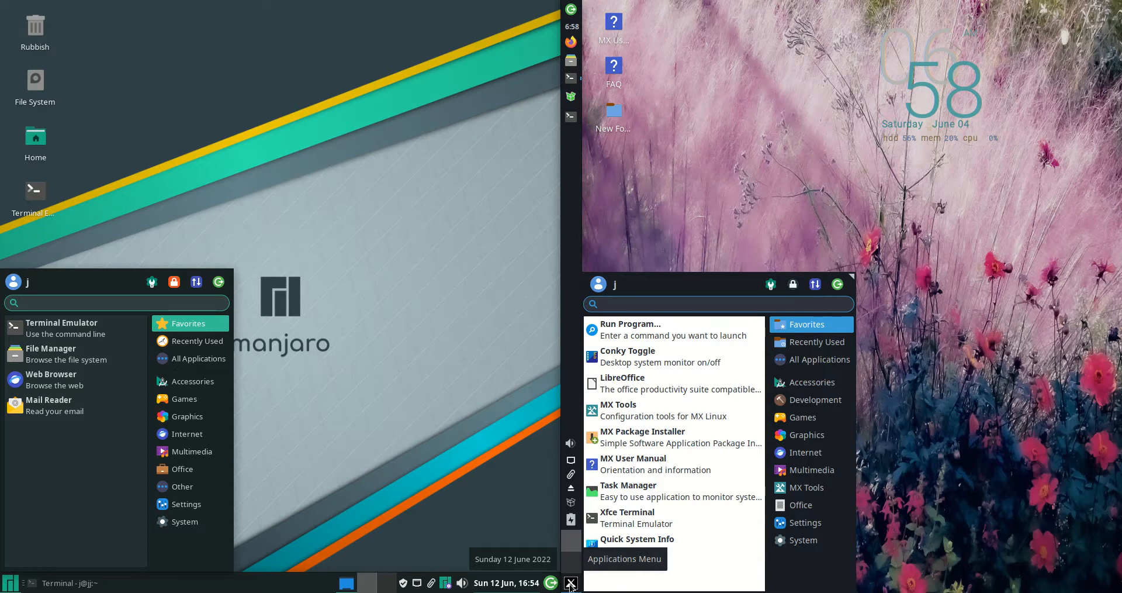
pyautogui.click(805, 416)
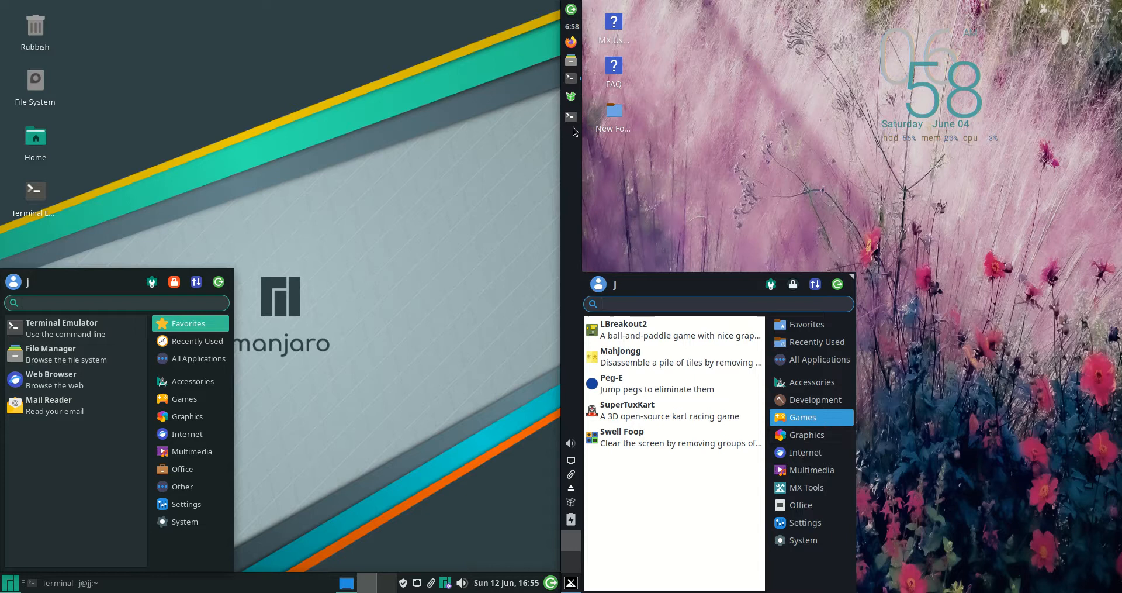
pyautogui.moveTo(578, 102)
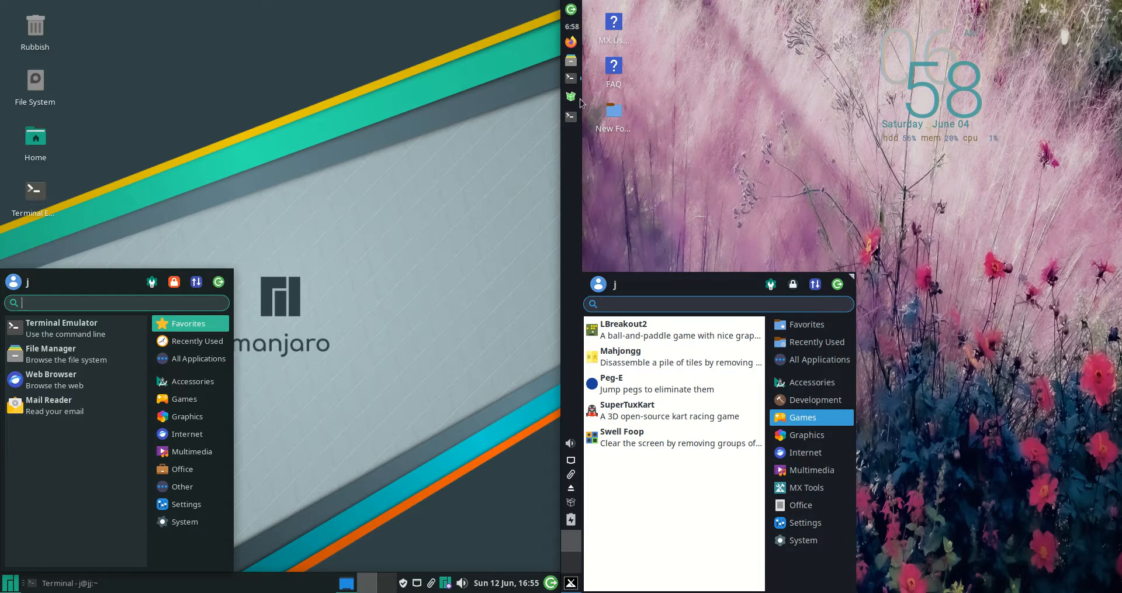
pyautogui.moveTo(571, 131)
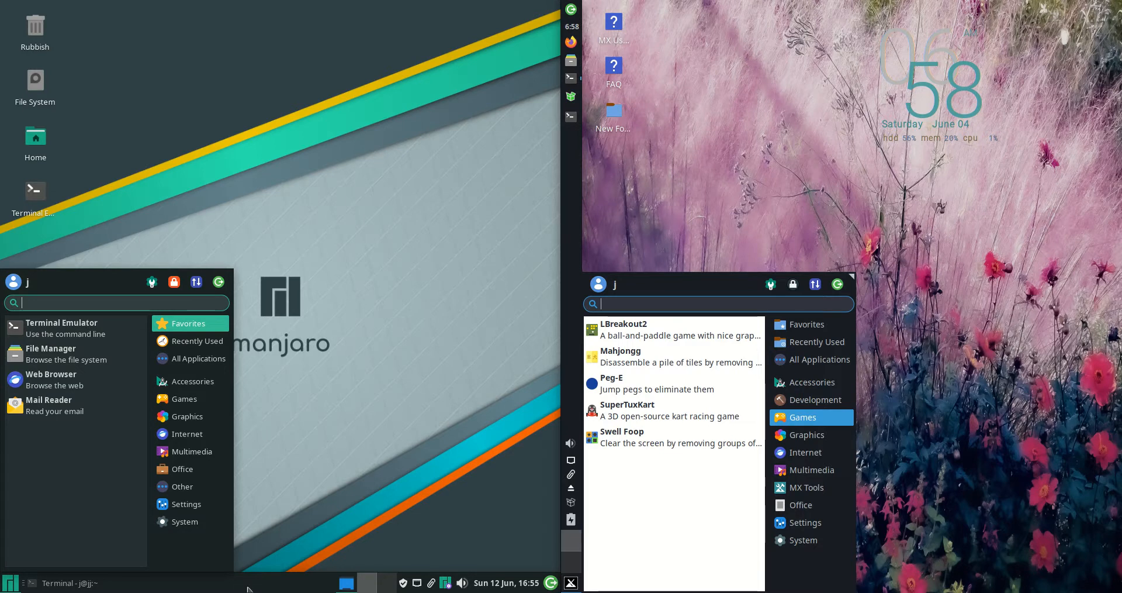
pyautogui.moveTo(381, 348)
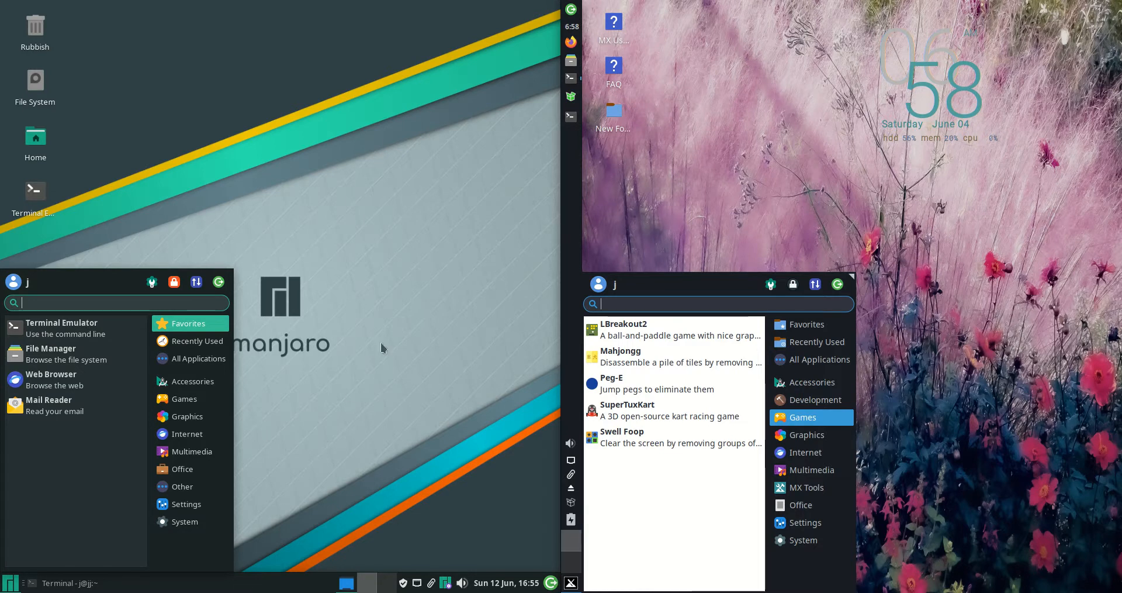
# Right-click empty desktop space to show the Xfce desktop context menu
pyautogui.rightClick(841, 178)
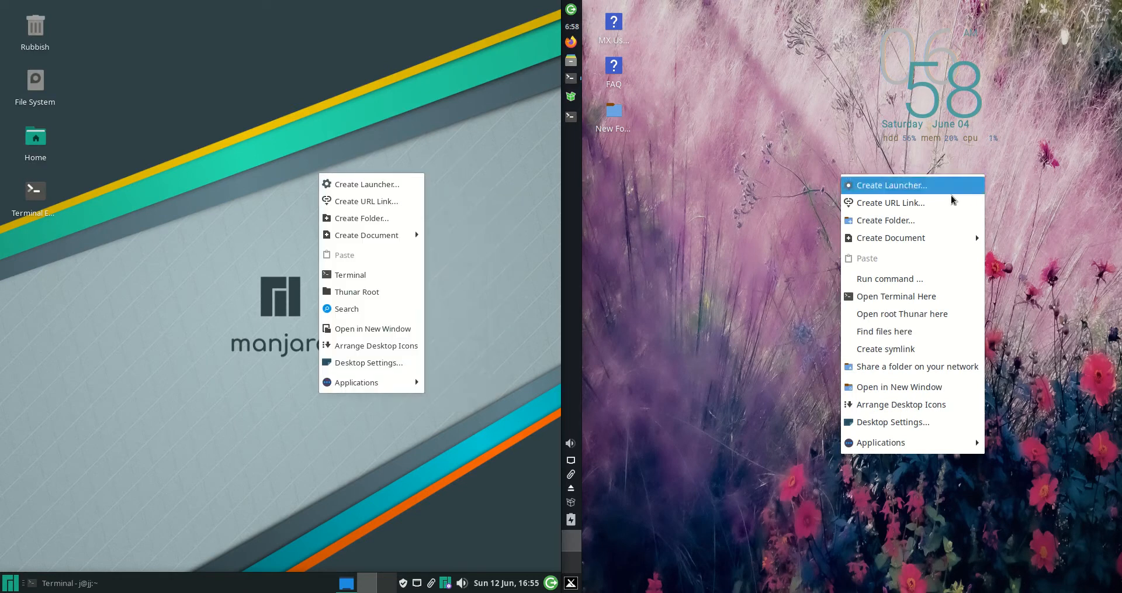
pyautogui.moveTo(960, 153)
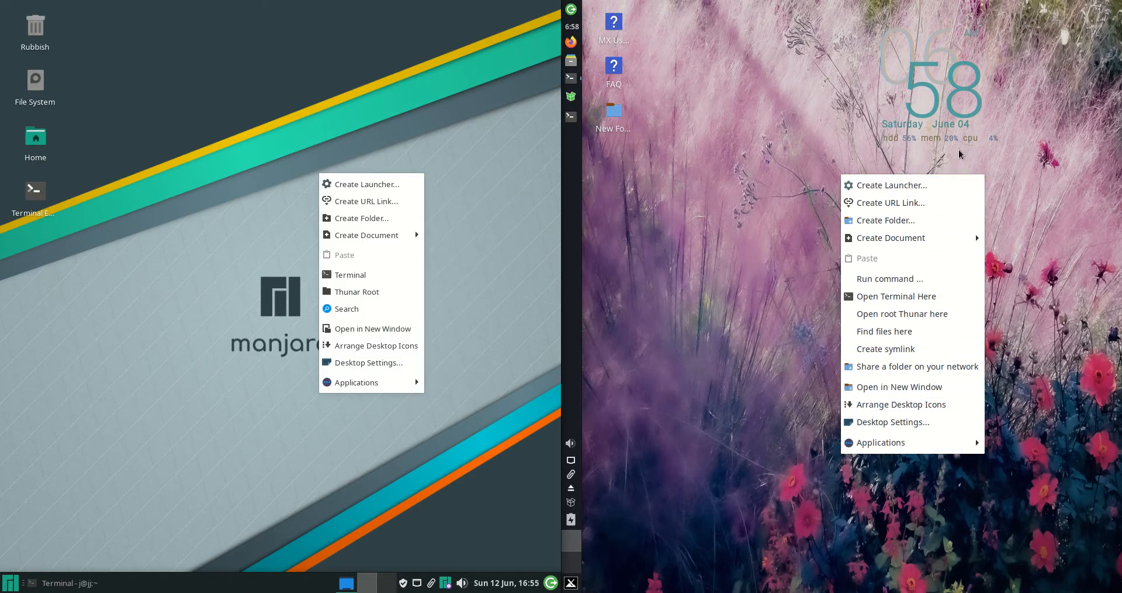
pyautogui.moveTo(350, 274)
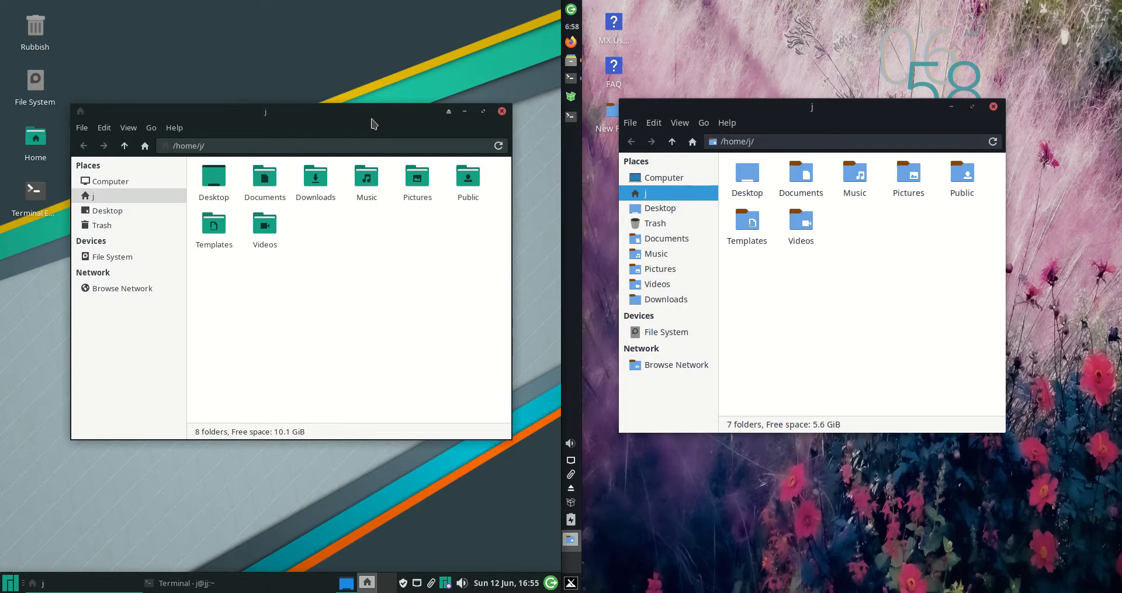
# Rubber-band select five home folders in Thunar, then show Help > About (Thunar 4.16.8)
pyautogui.moveTo(372, 112); pyautogui.dragTo(360, 109)
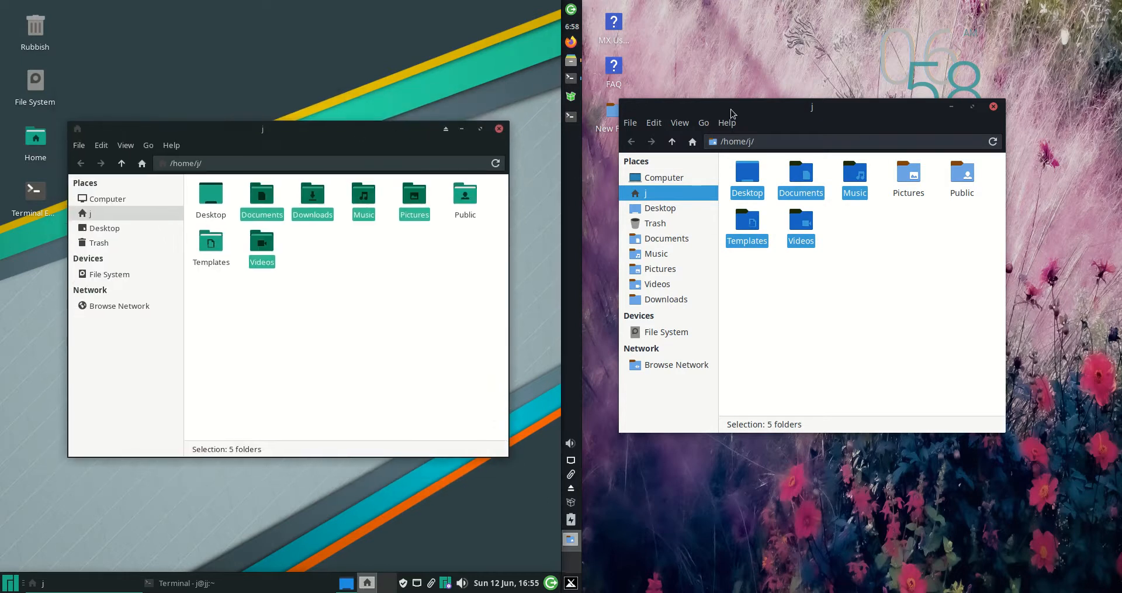
pyautogui.click(726, 122)
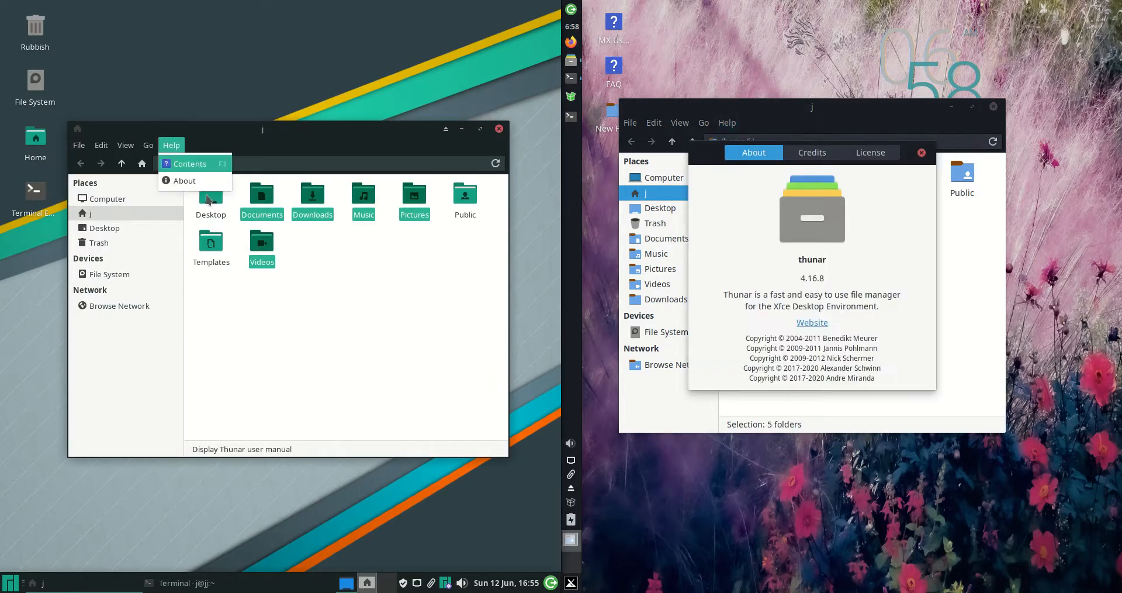
pyautogui.click(185, 180)
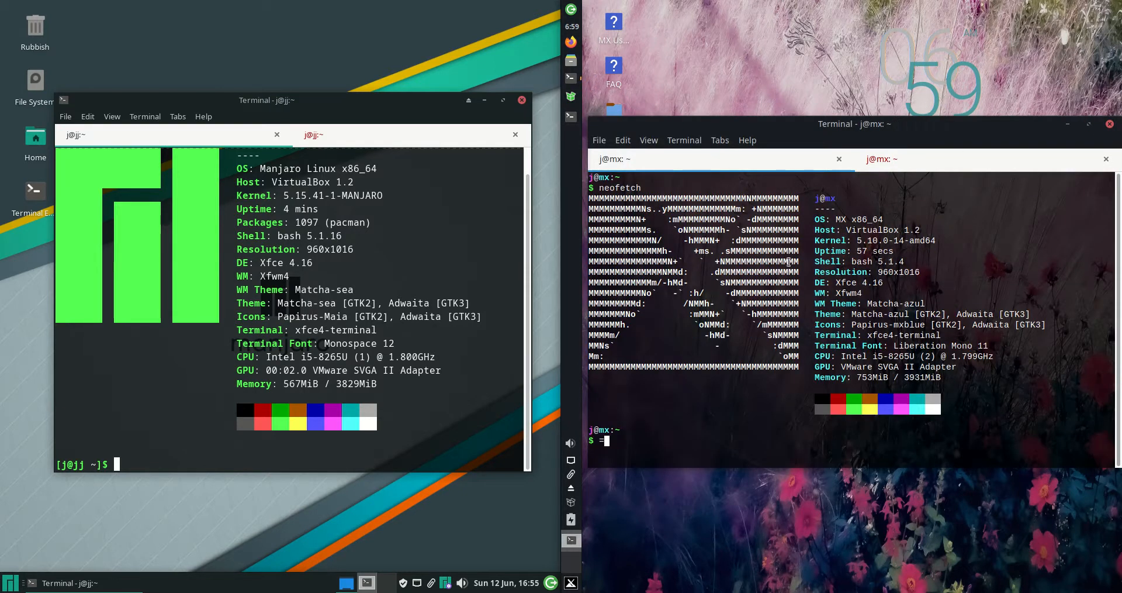
# Double-click the 5.15 kernel version in the Manjaro neofetch output to highlight it
pyautogui.doubleClick(294, 194)
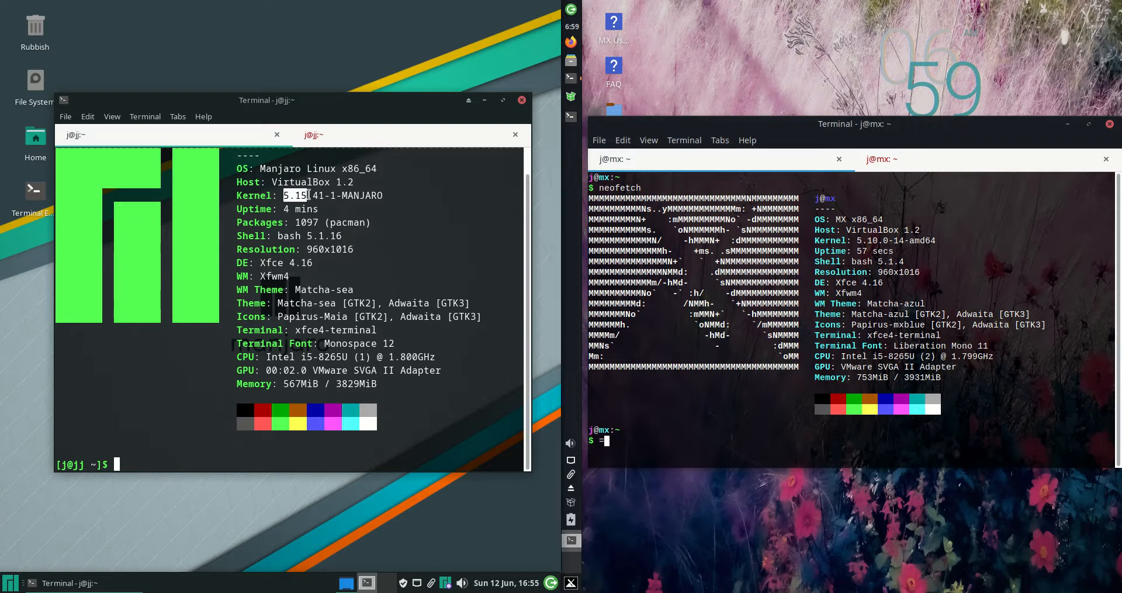
pyautogui.moveTo(900, 249)
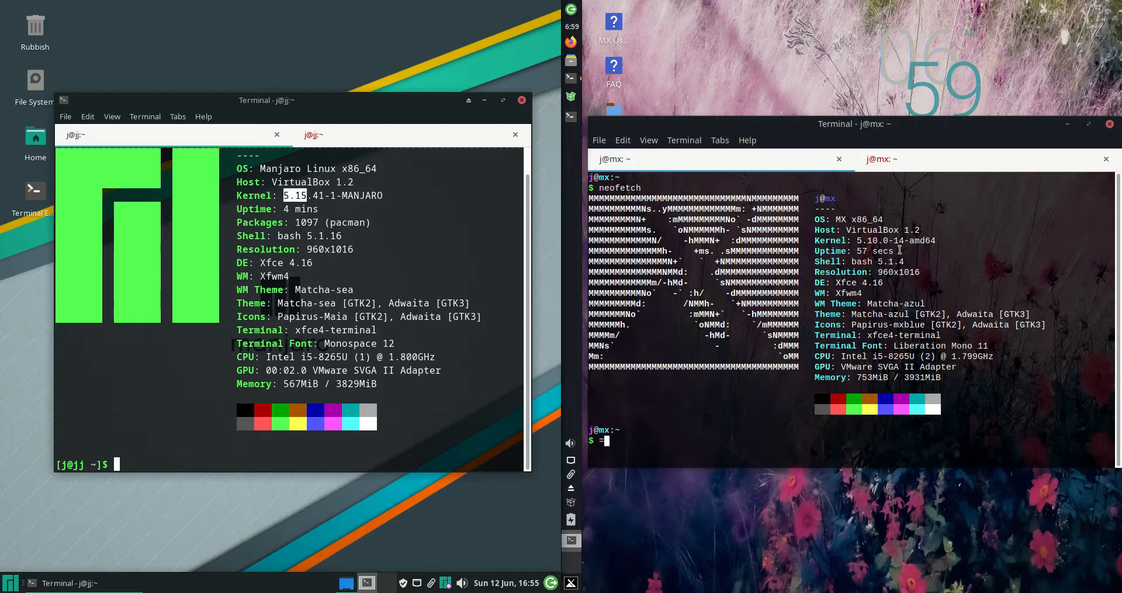